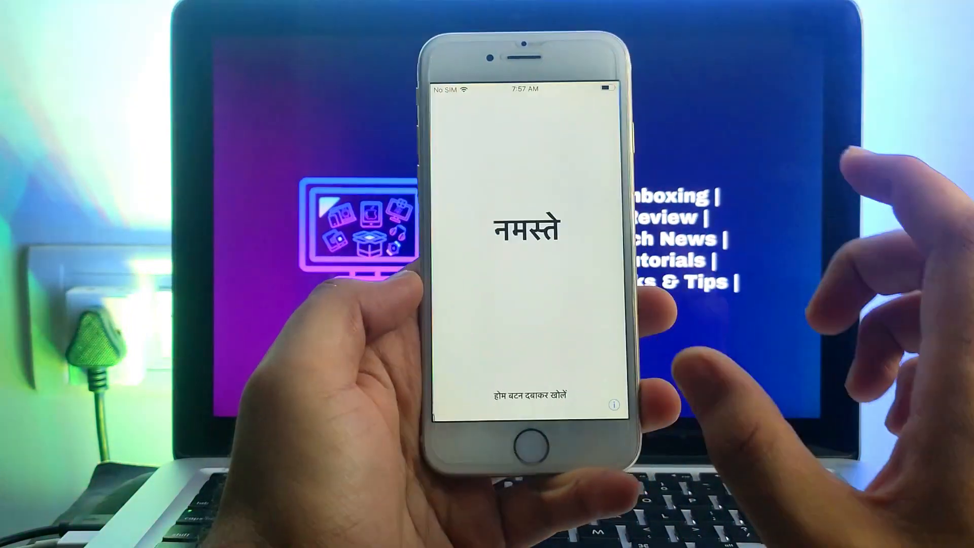
- Open Start to Remove under Remove iCloud Activation Lock on the 4MeKey home screen
left_click(526, 442)
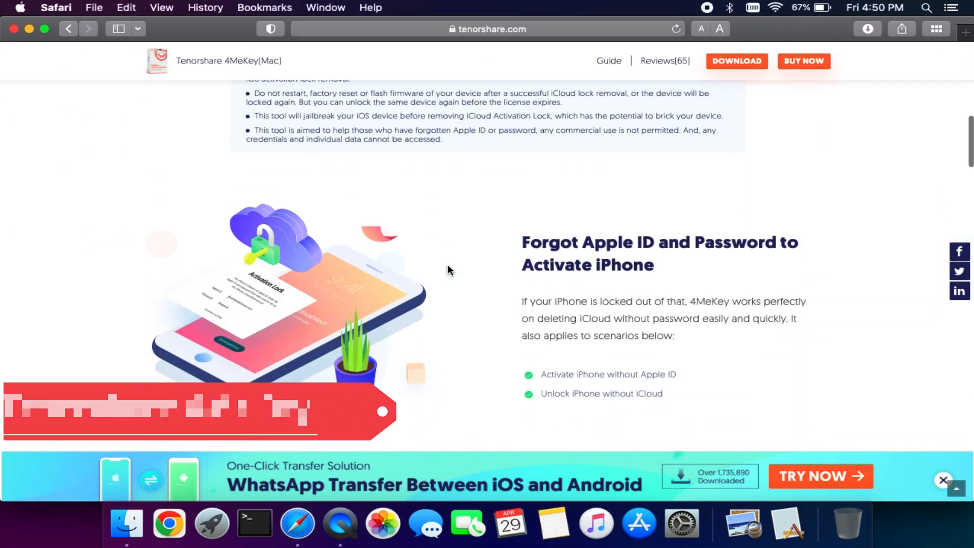
scroll("down", 3)
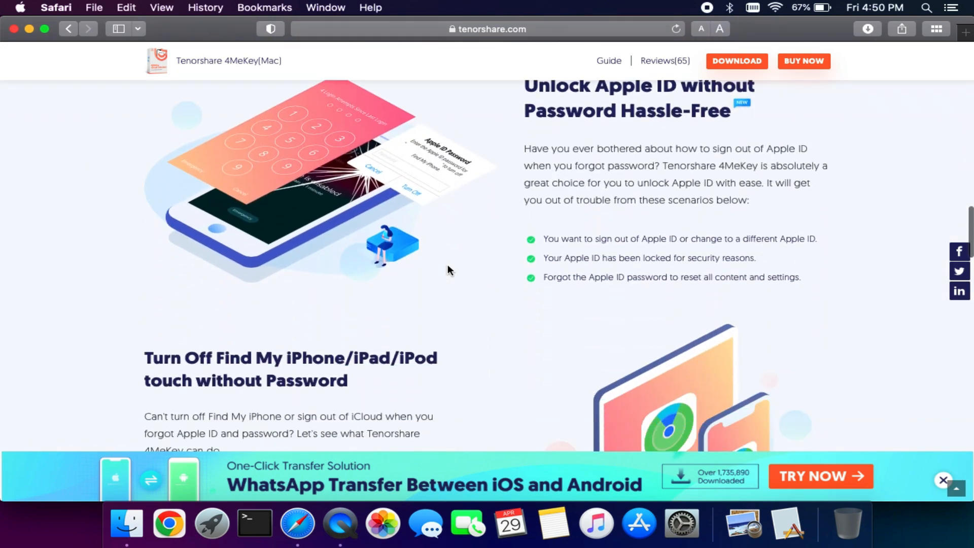
scroll("down", 3)
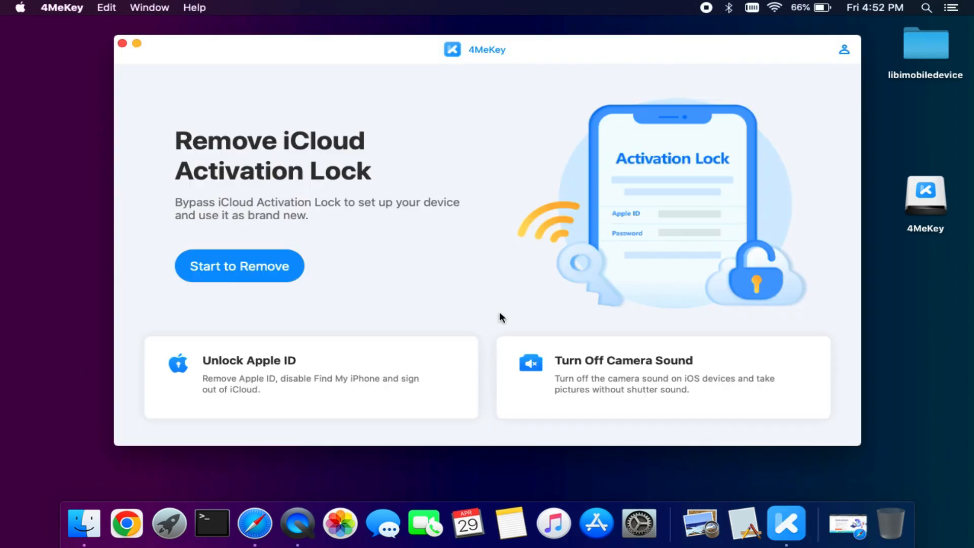
mouse_move(646, 161)
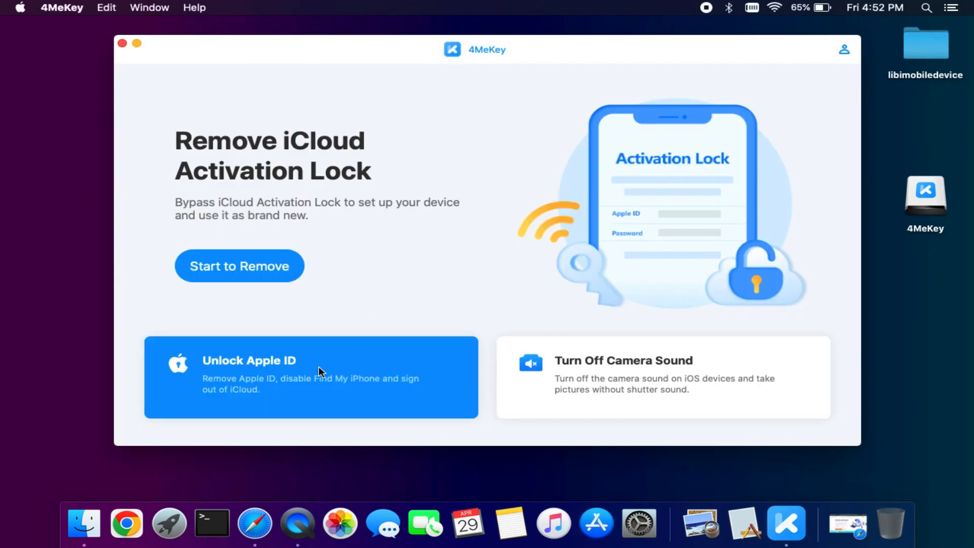
mouse_move(224, 291)
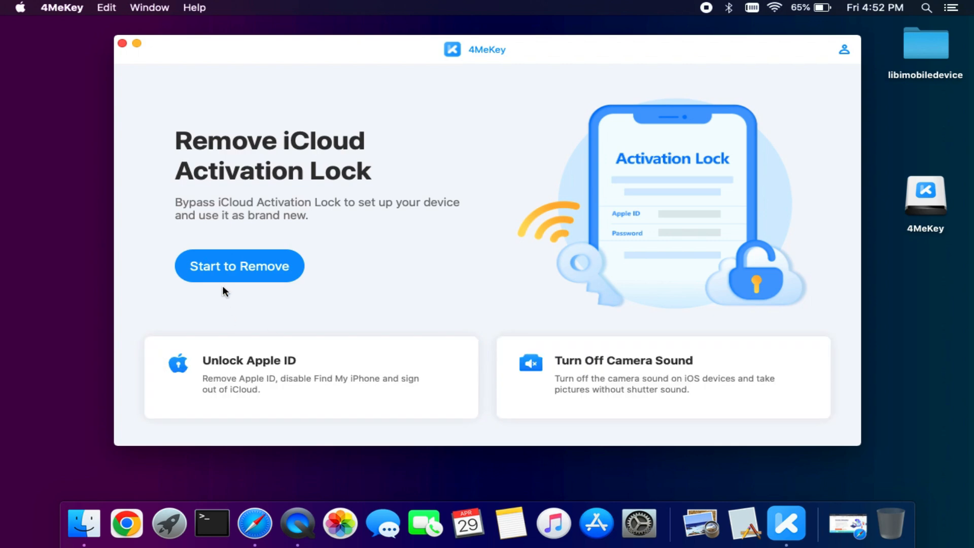
left_click(238, 266)
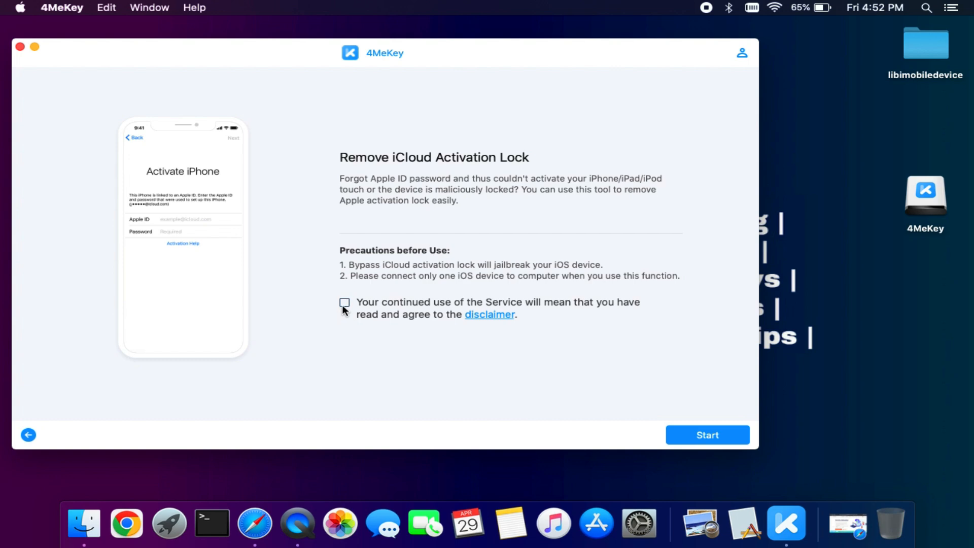
- Accept the removal disclaimer, allow removable-volume file access, and launch the jailbreak for the iPhone
left_click(706, 435)
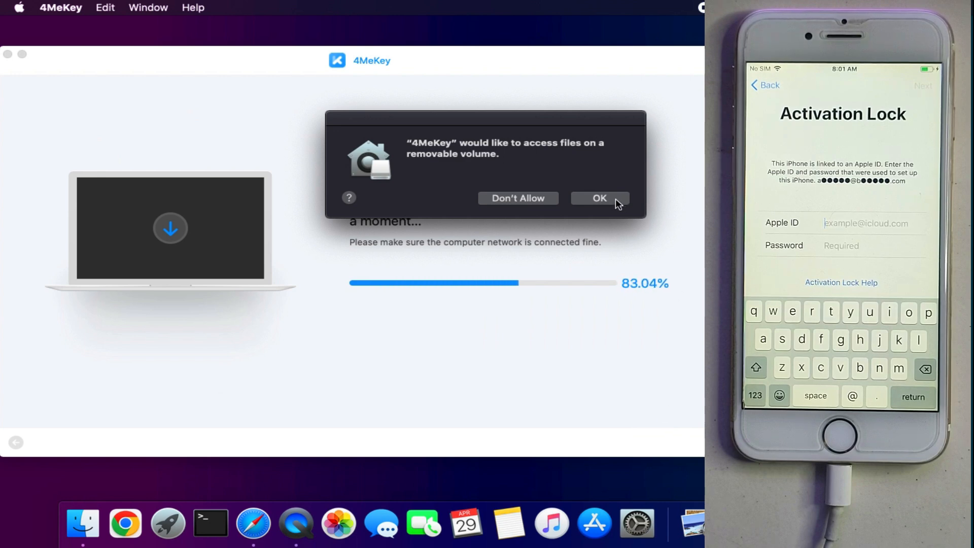
left_click(598, 197)
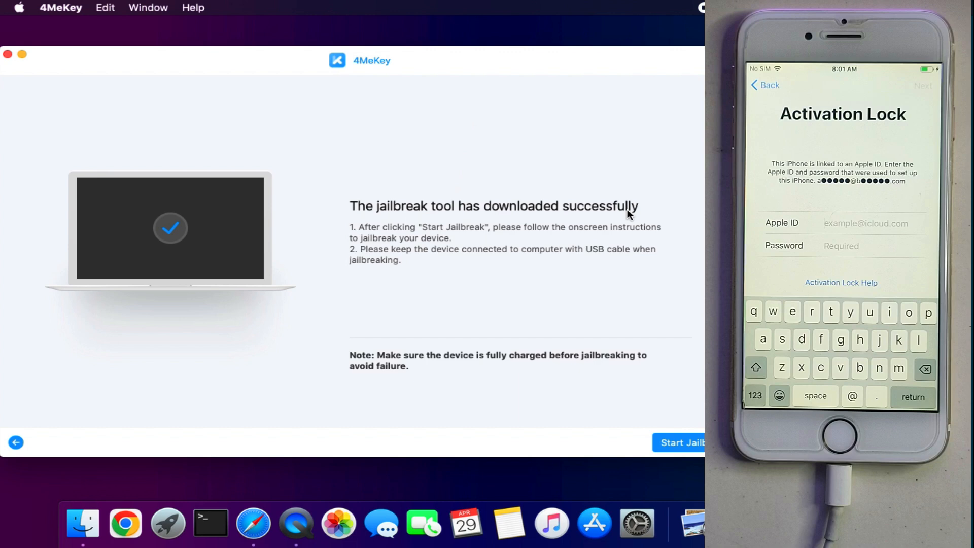
left_click(681, 442)
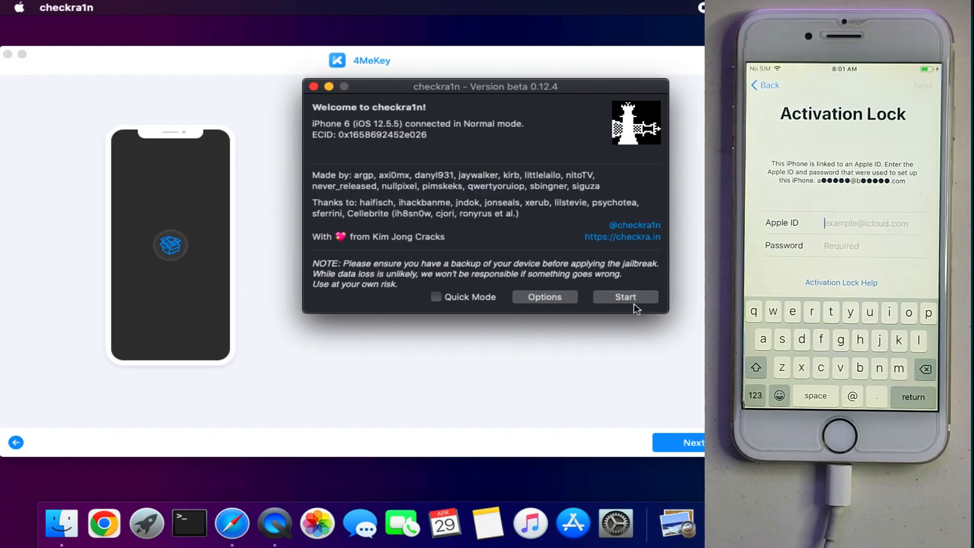
- Jailbreak the iPhone 6 through checkra1n's DFU steps, confirm the device, and start lock removal
left_click(625, 296)
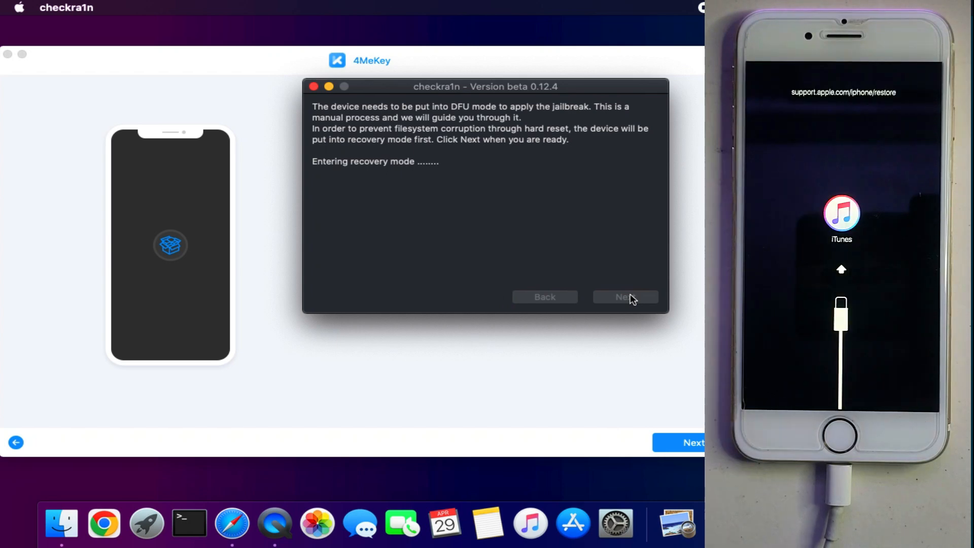
left_click(625, 297)
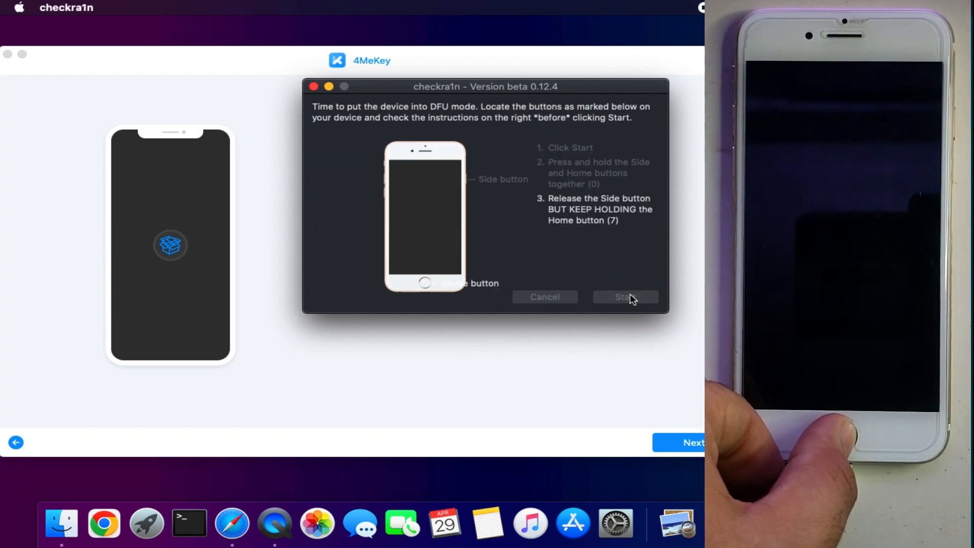
left_click(625, 296)
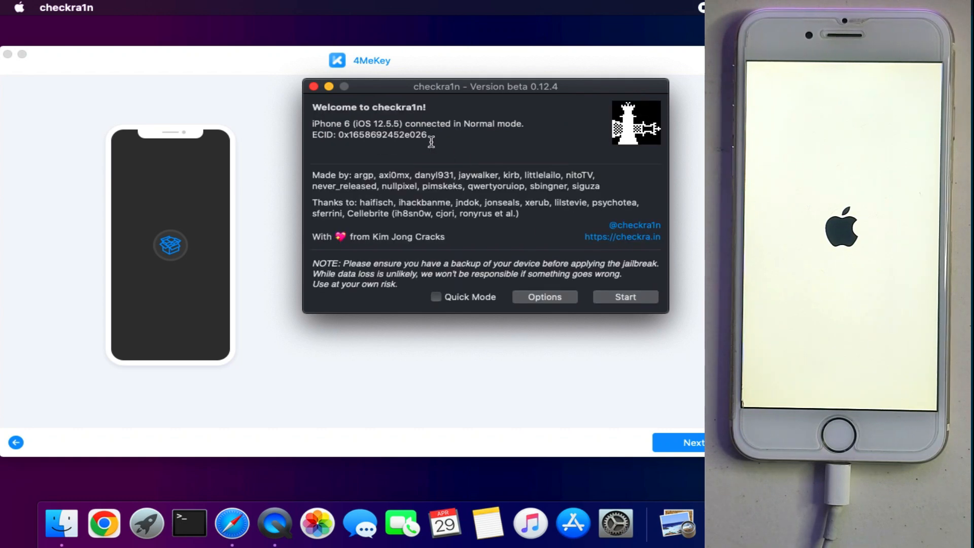
left_click(694, 442)
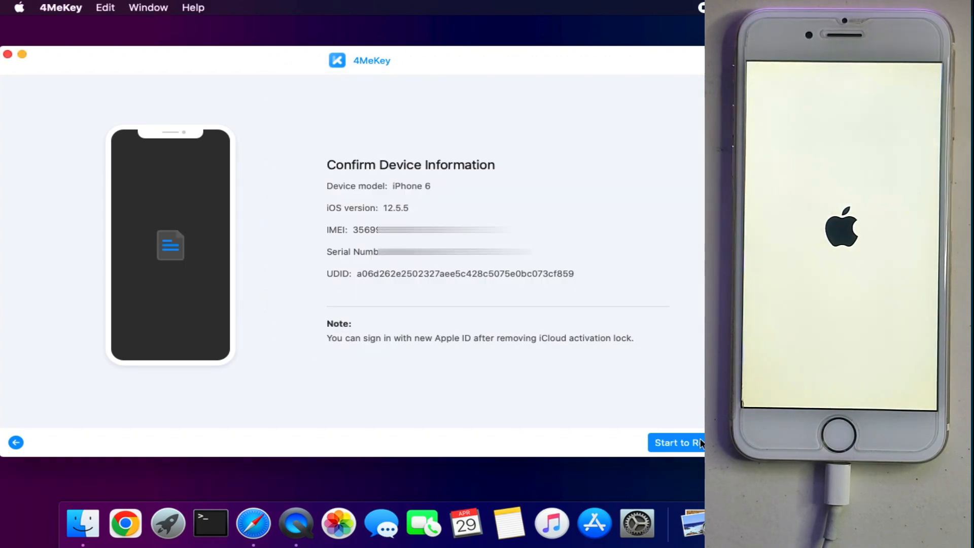
left_click(676, 442)
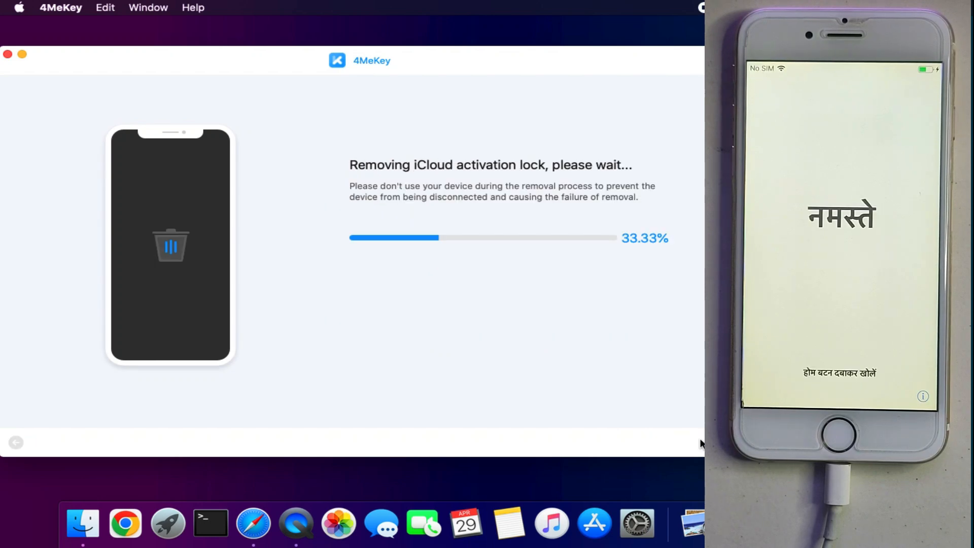